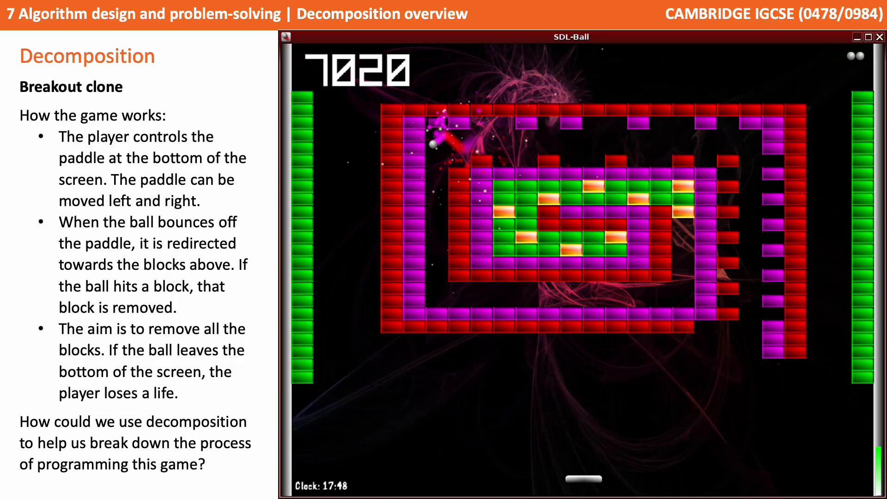
Advance to the breakdown slide listing 'display the paddle on-screen' as the first subproblem.
key("Right")
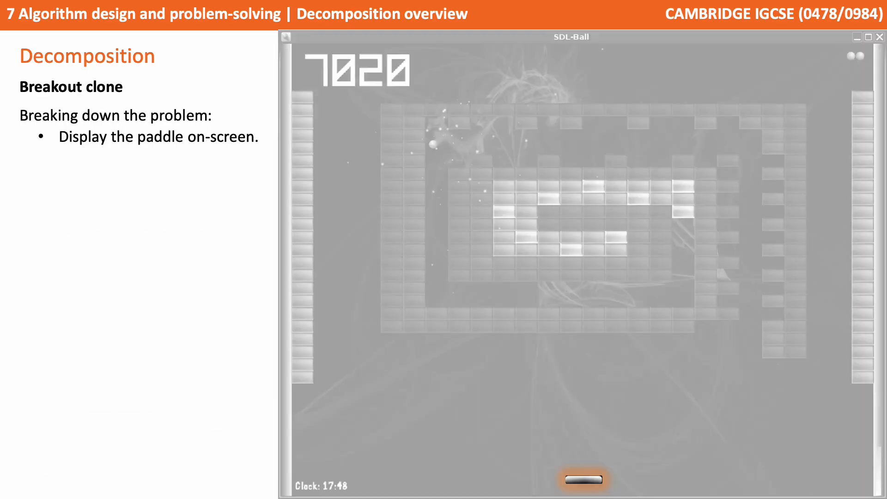